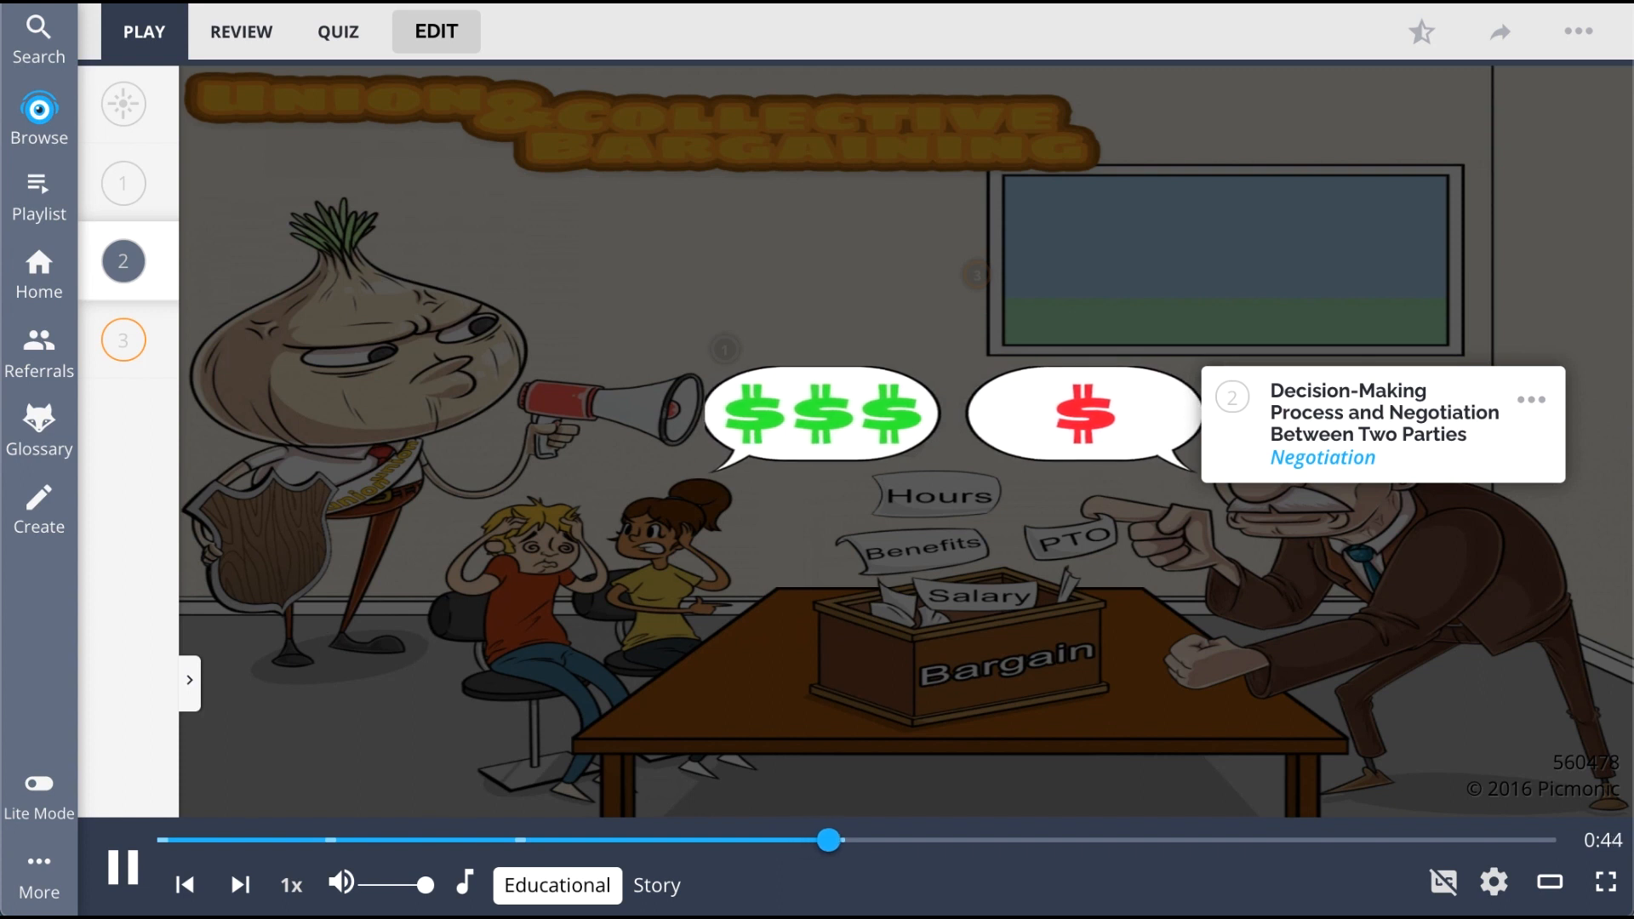
# Play the Unions and Collective Bargaining lesson to the end and expand its facts panel
pyautogui.click(121, 340)
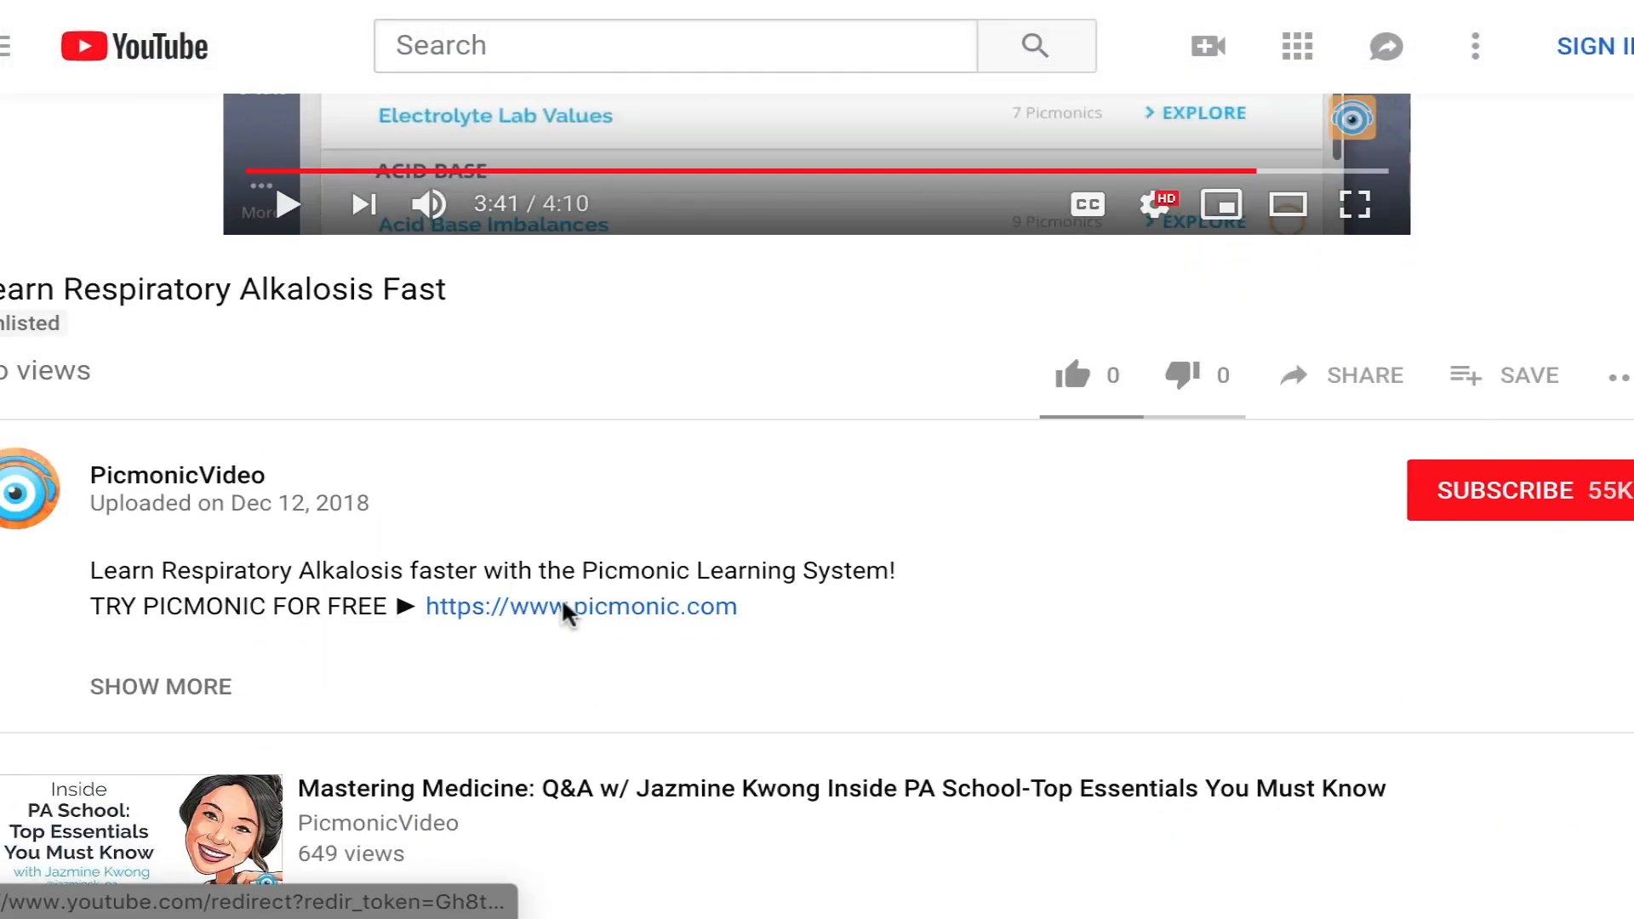
pyautogui.click(580, 606)
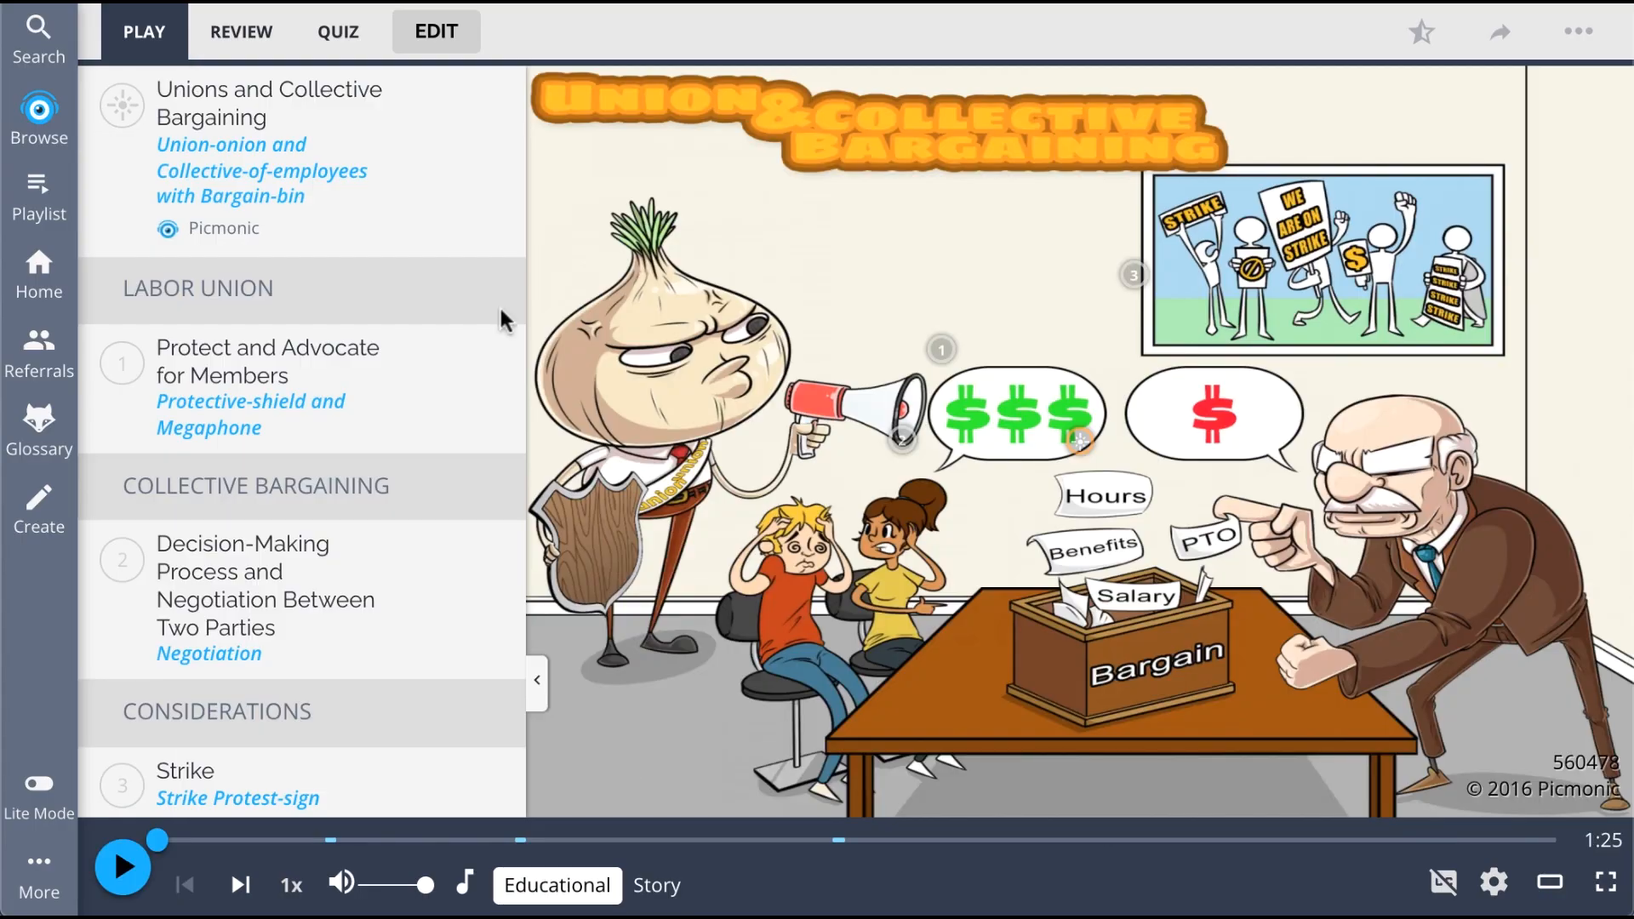
# In the quiz, answer 'Protect and Advocate for Members', then 'Strike' for question 2
pyautogui.click(338, 32)
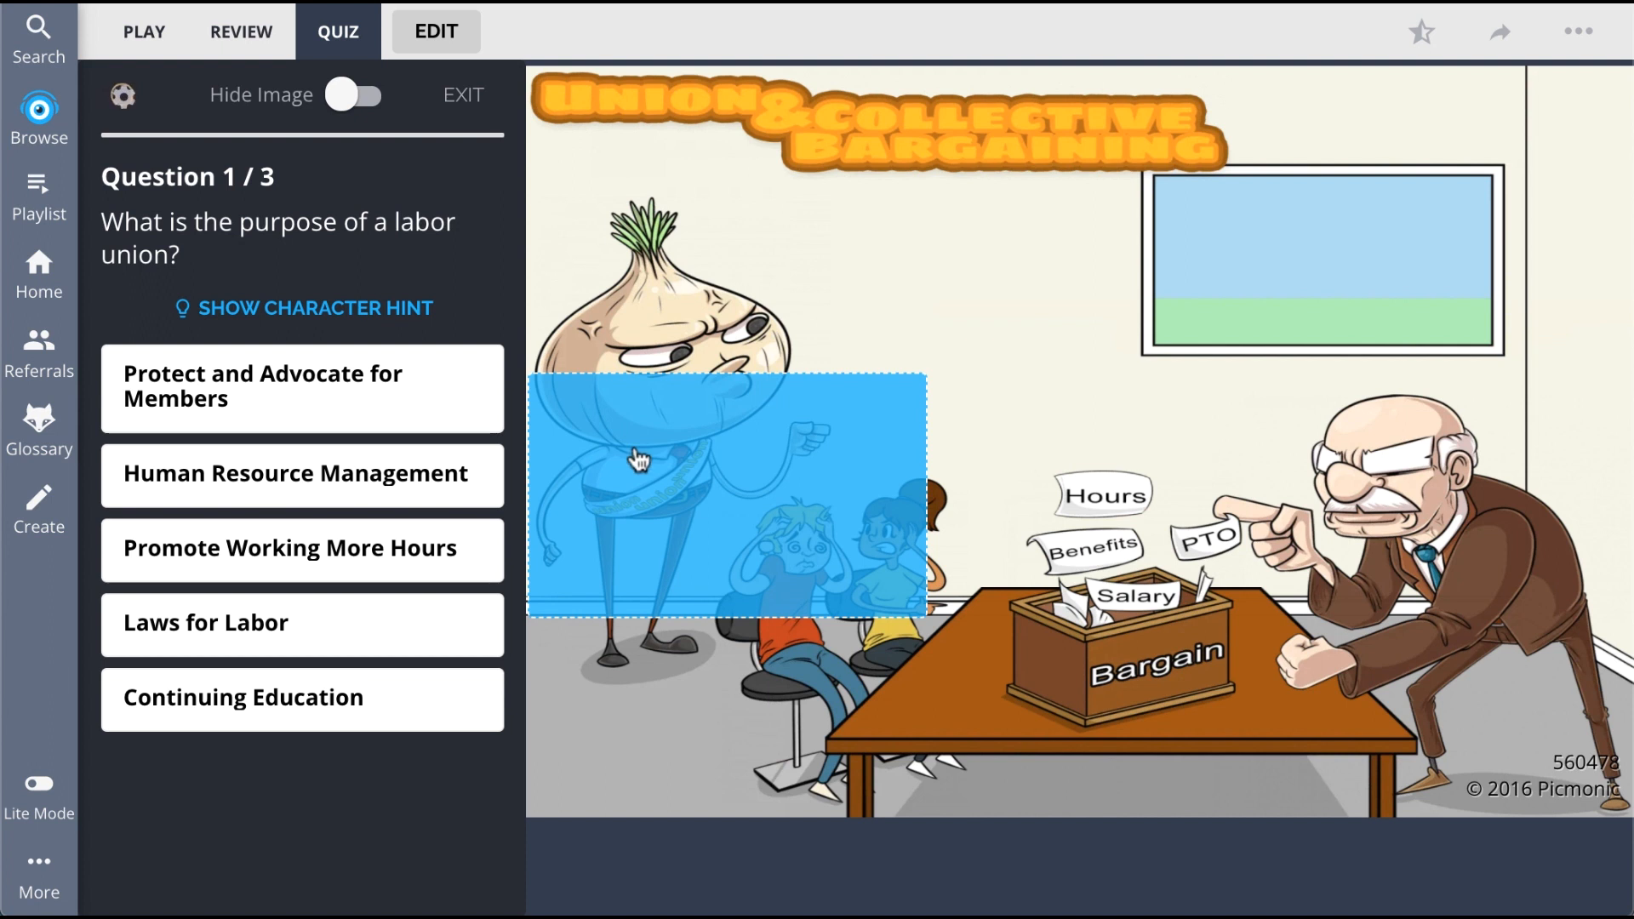
pyautogui.click(301, 388)
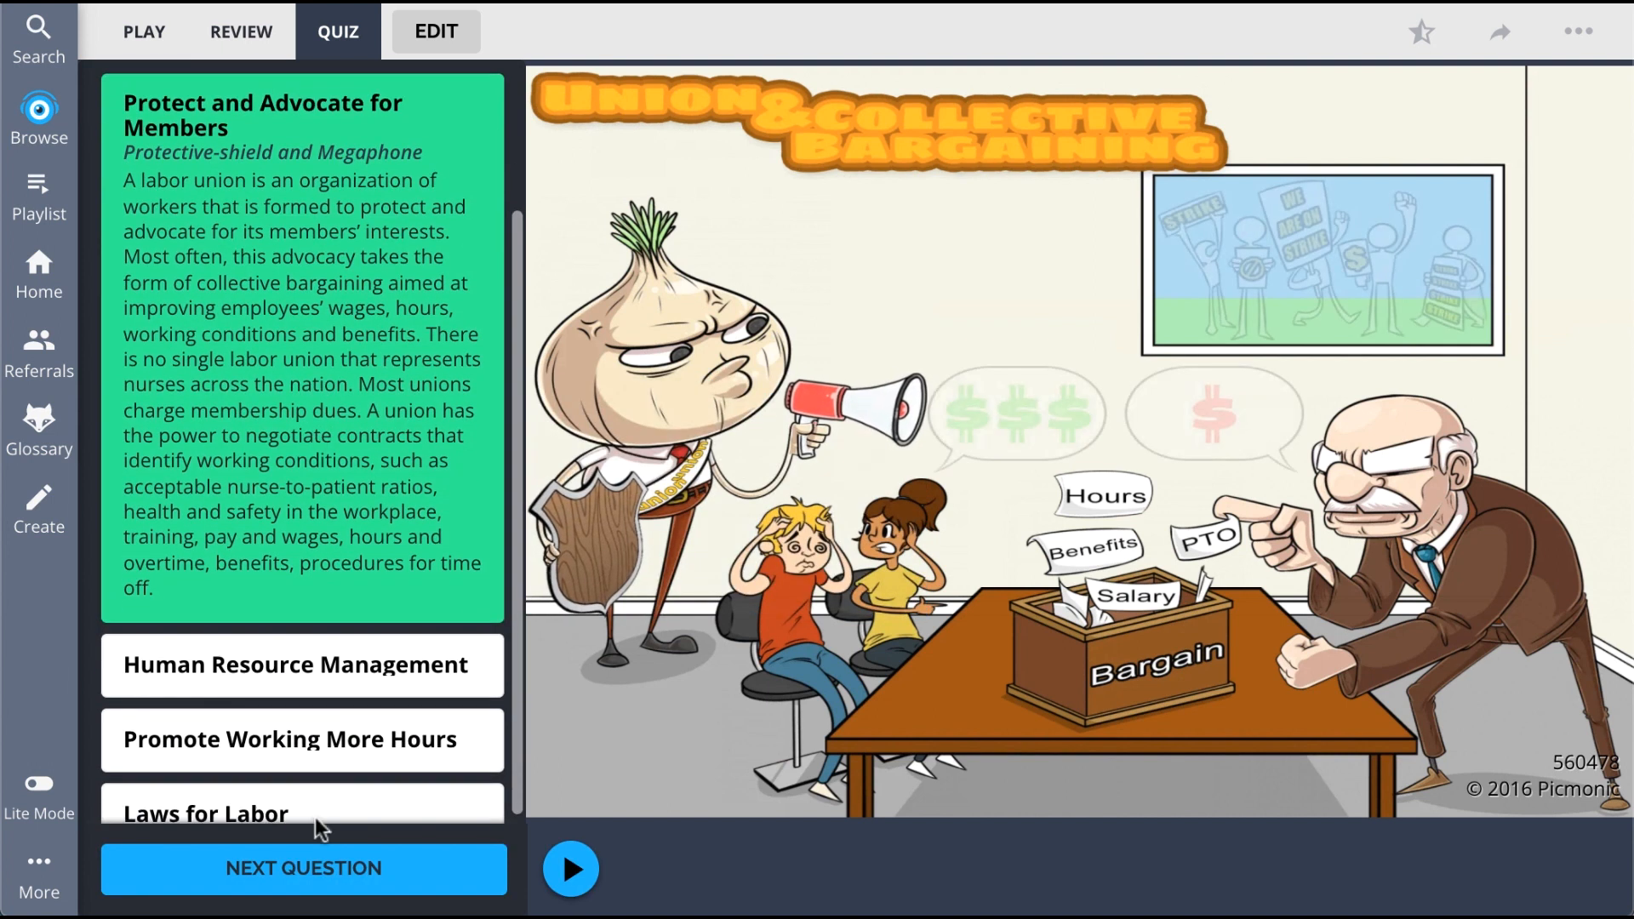
pyautogui.click(302, 869)
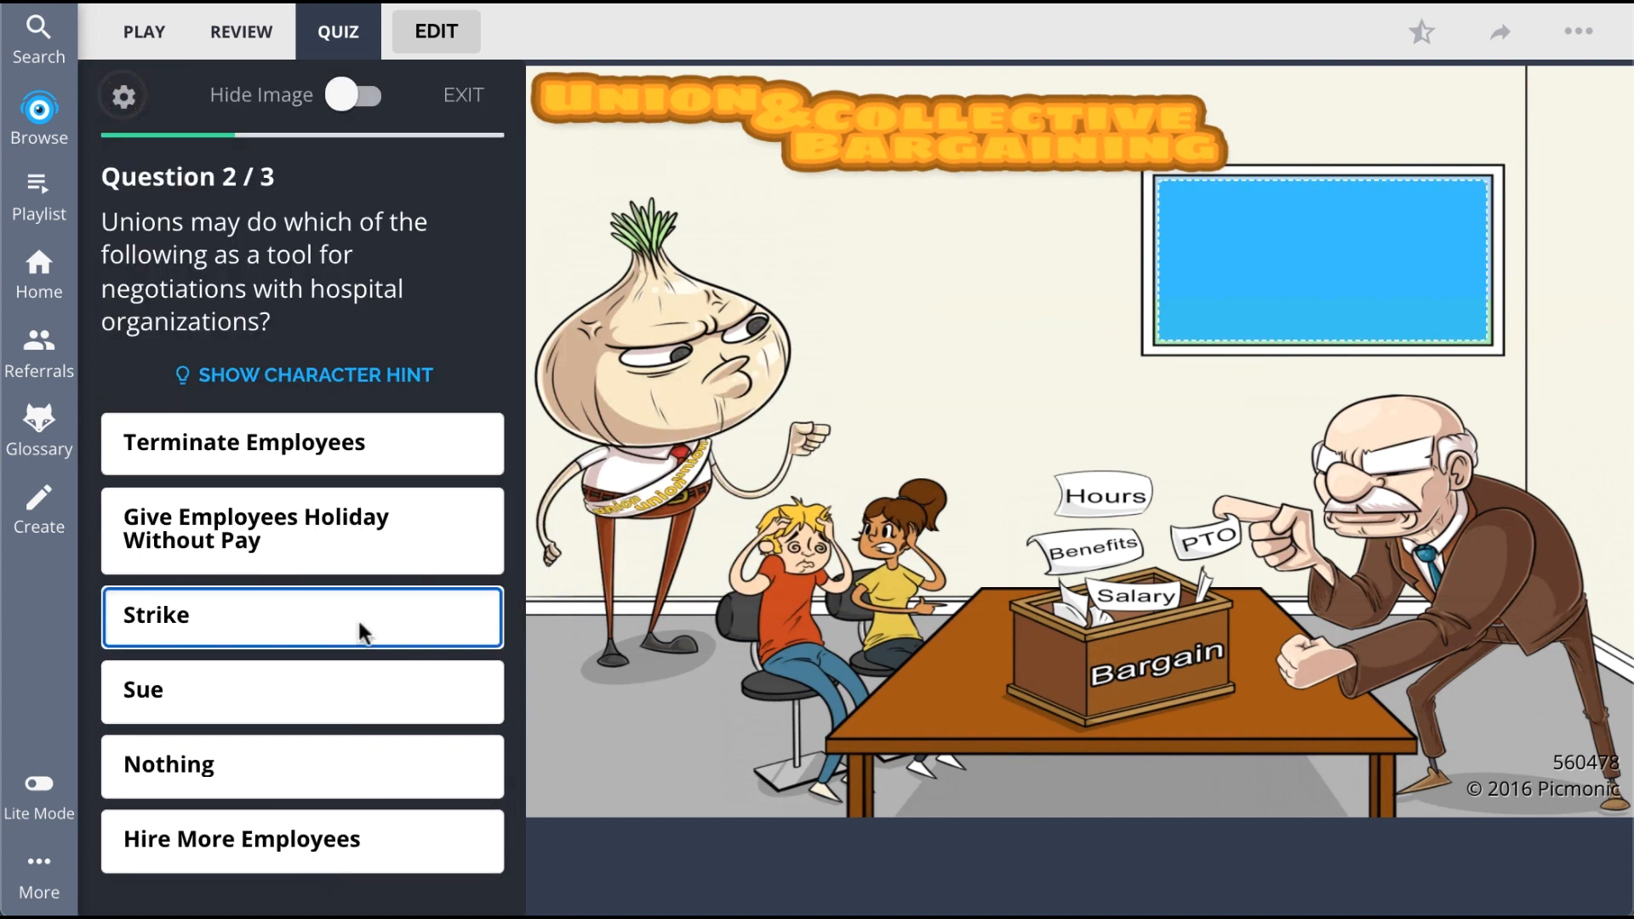
pyautogui.click(302, 615)
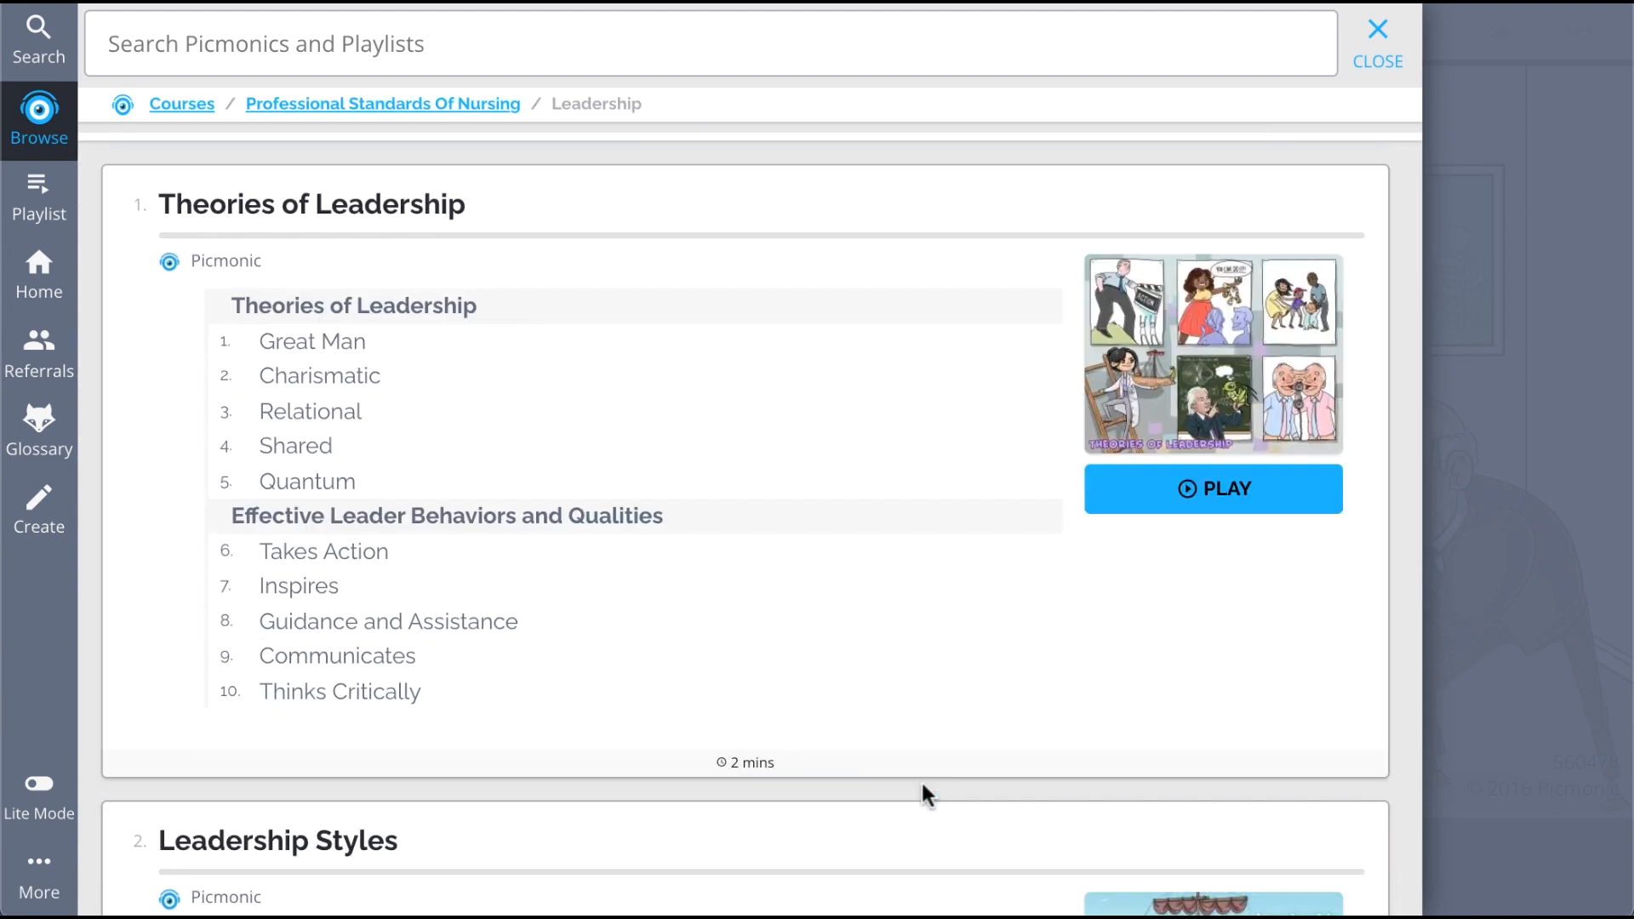
# Scroll the Leadership course list down to Unions and Collective Bargaining
pyautogui.scroll(-3)
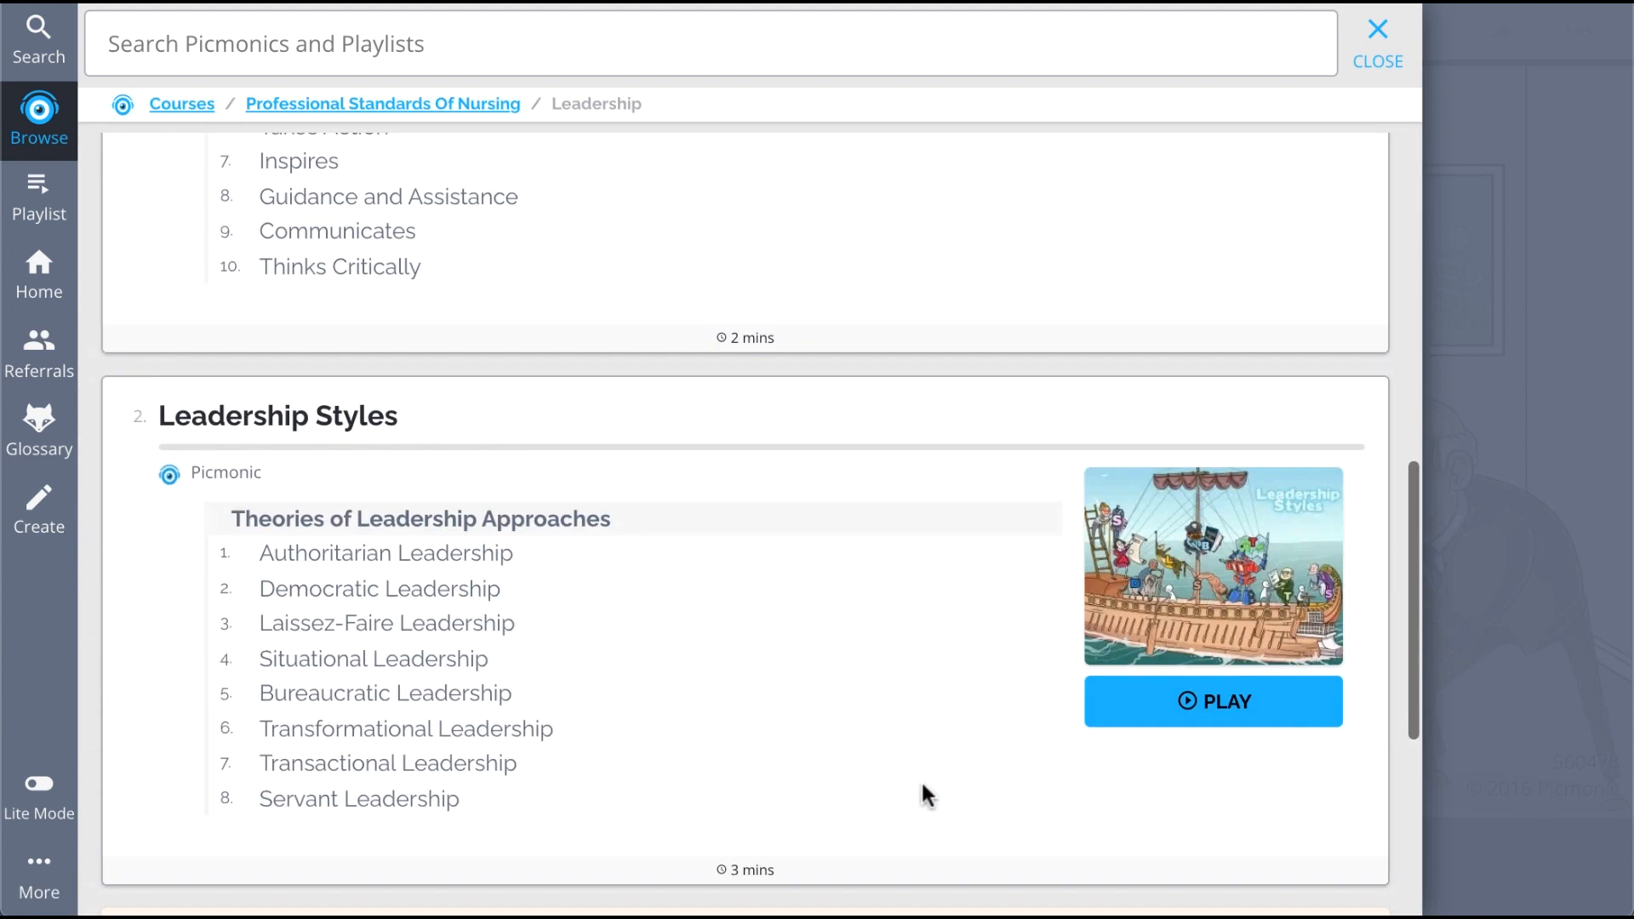
pyautogui.scroll(-3)
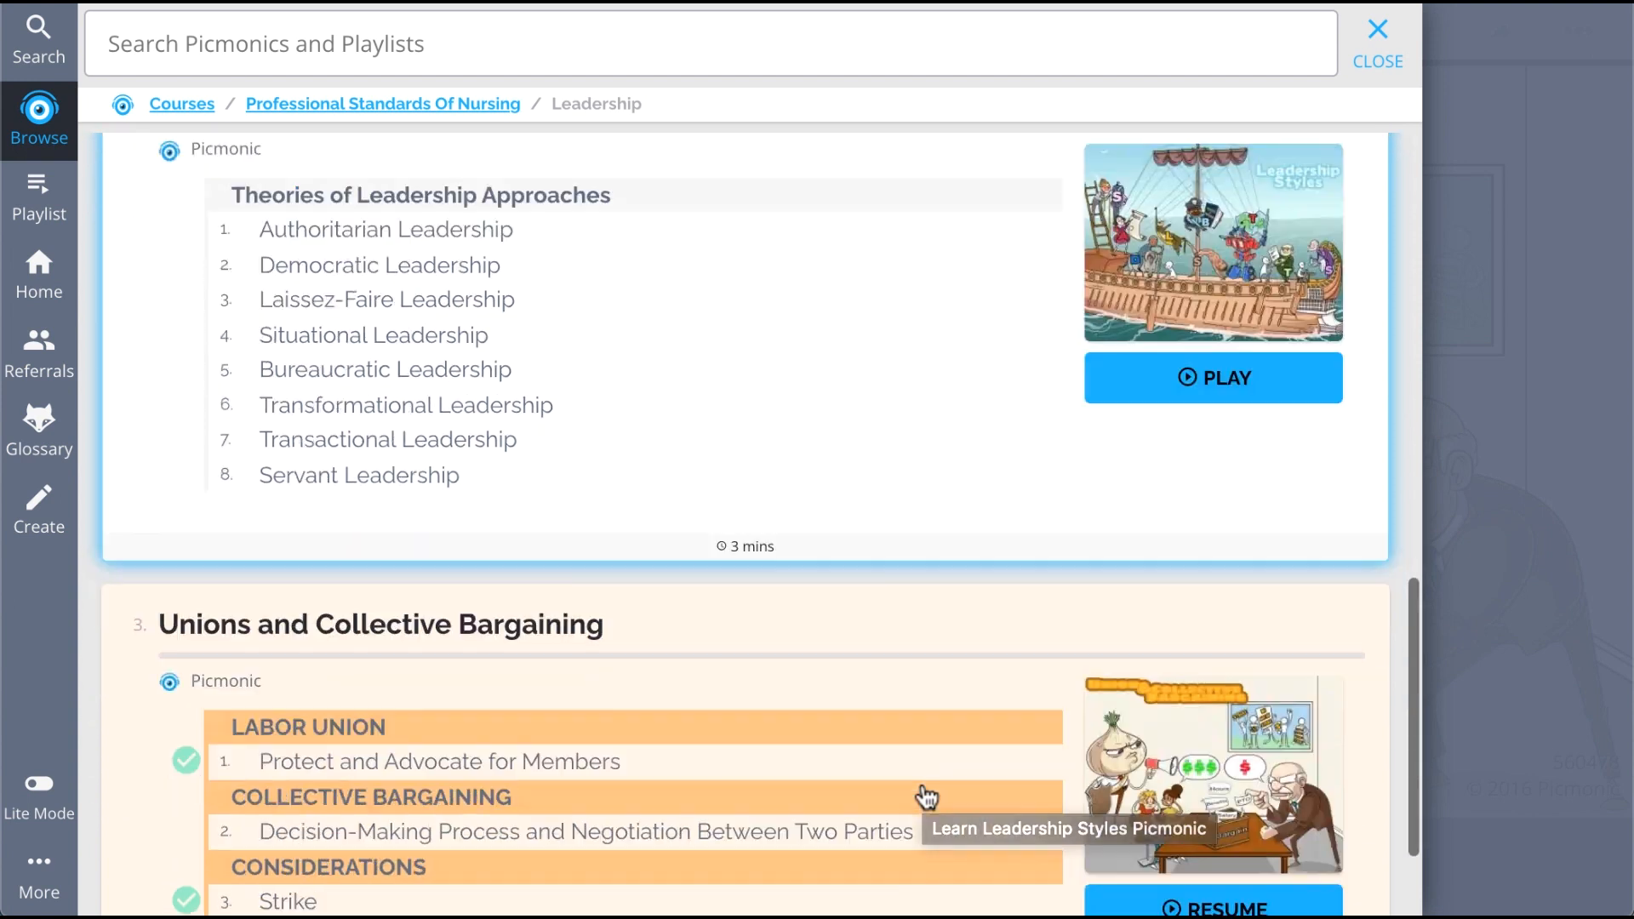
pyautogui.scroll(-3)
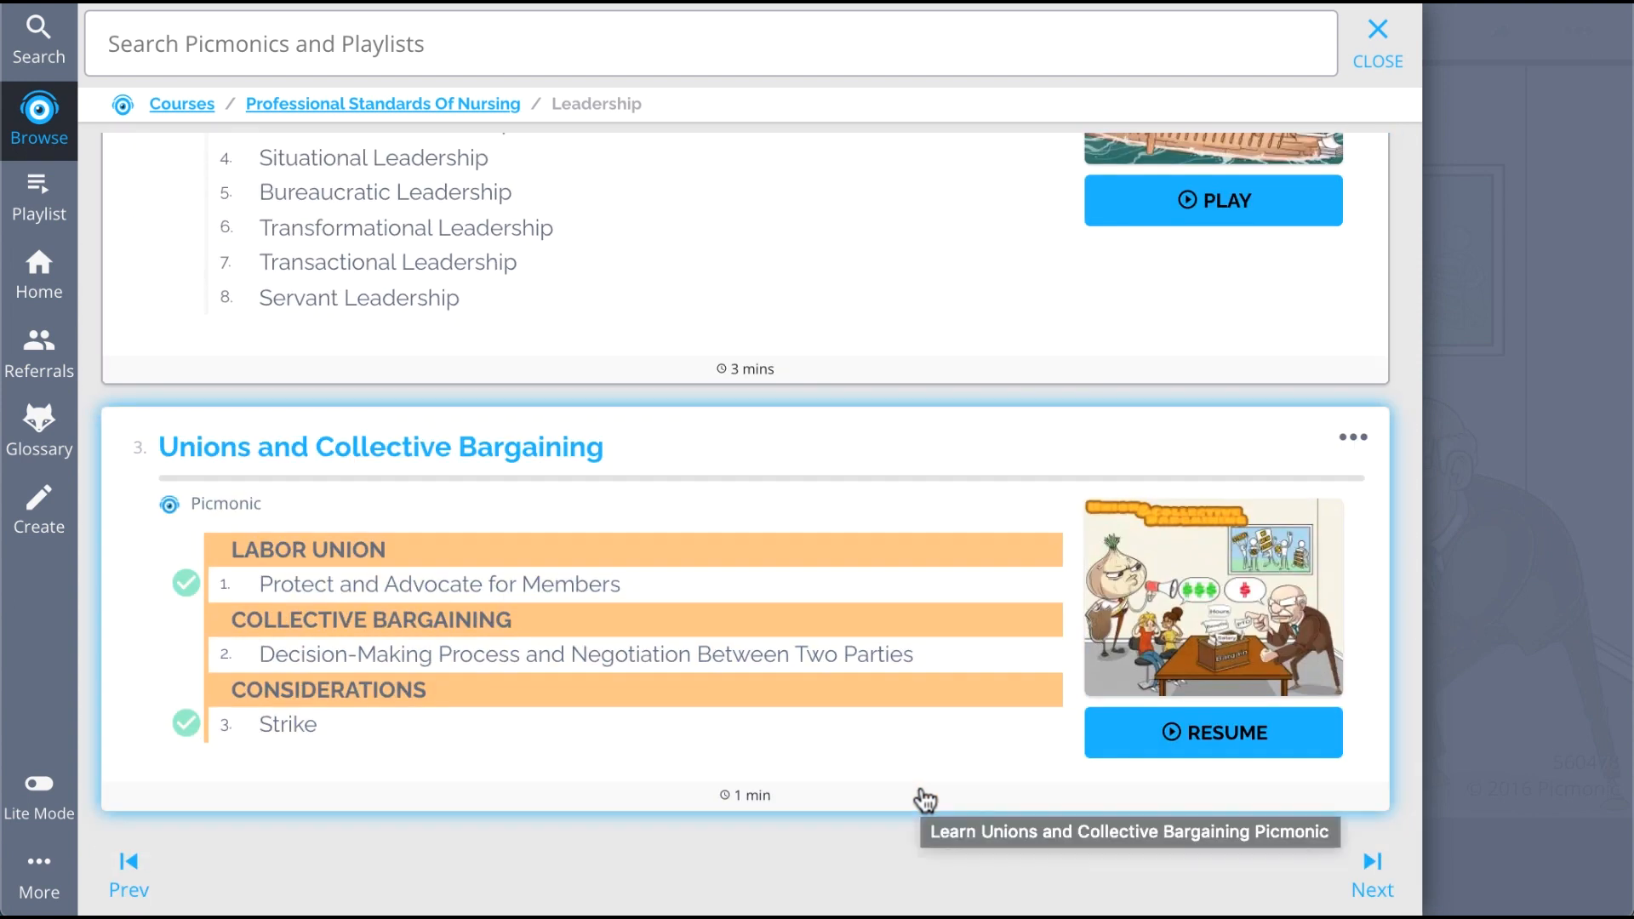